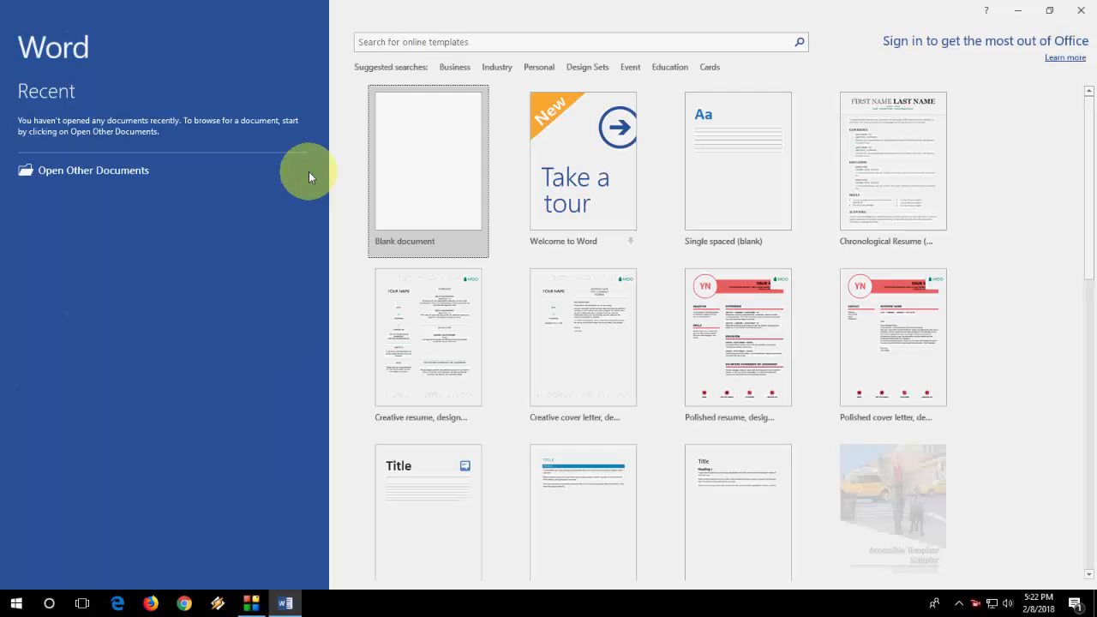
{"action": "mouse_move", "coordinate": [450, 167]}
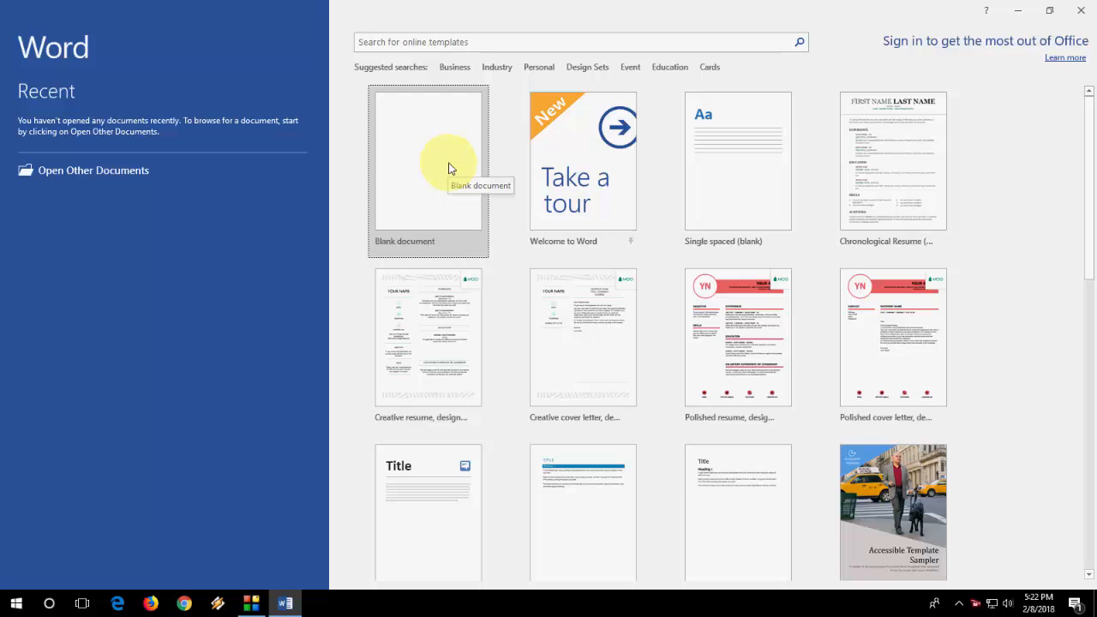
Create a new blank document, Document1, from the Word start screen.
{"action": "left_click", "coordinate": [428, 161]}
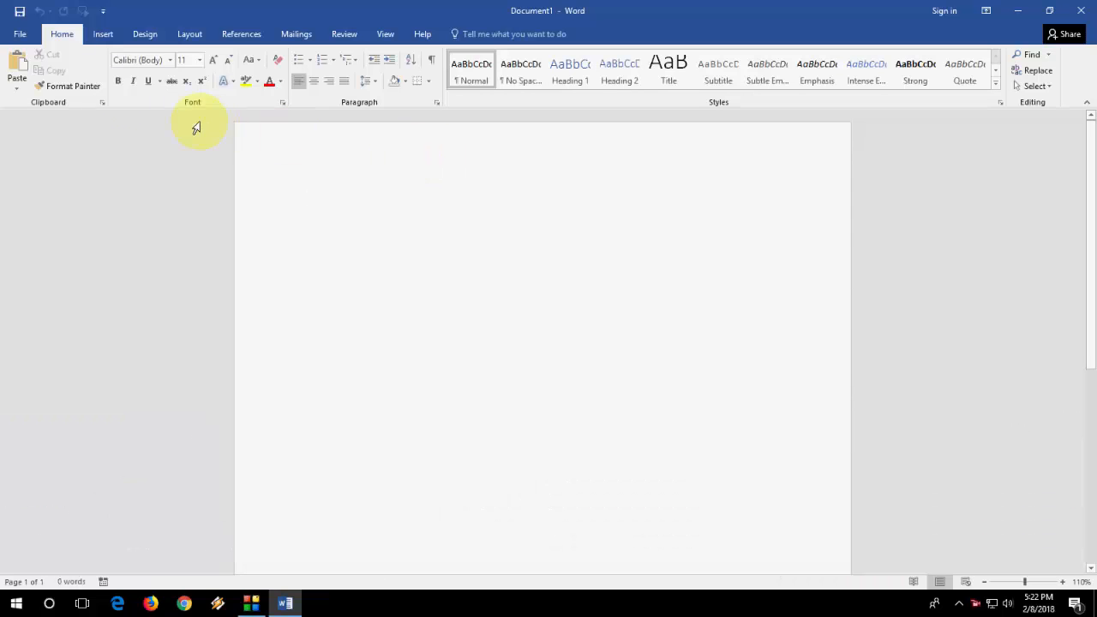
Show the Update Options menu on the File > Account page.
{"action": "left_click", "coordinate": [20, 33]}
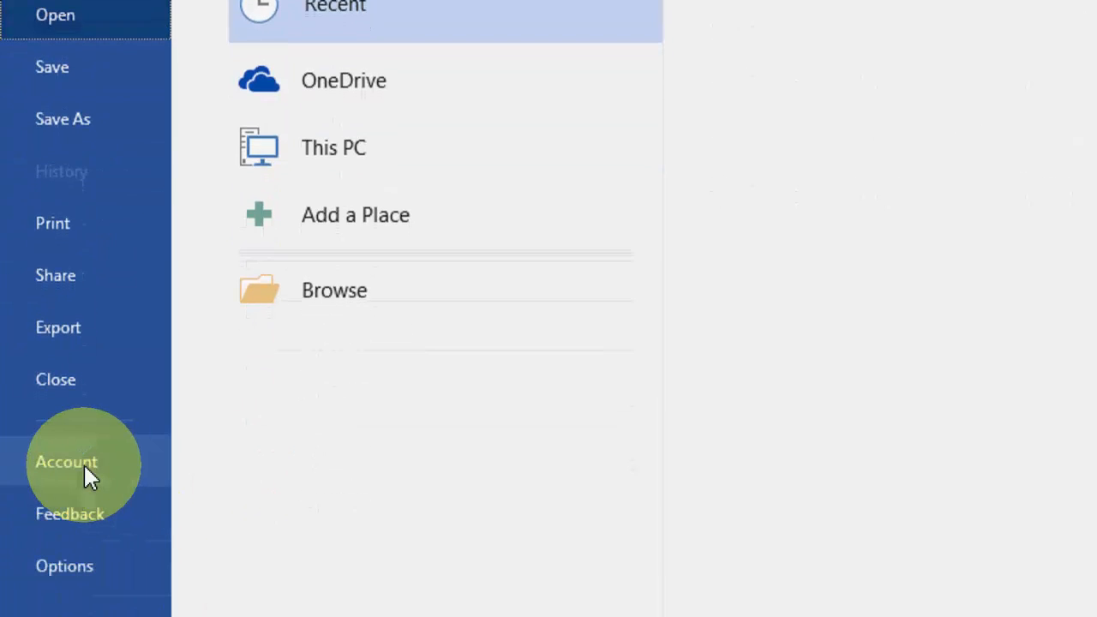
{"action": "left_click", "coordinate": [67, 461]}
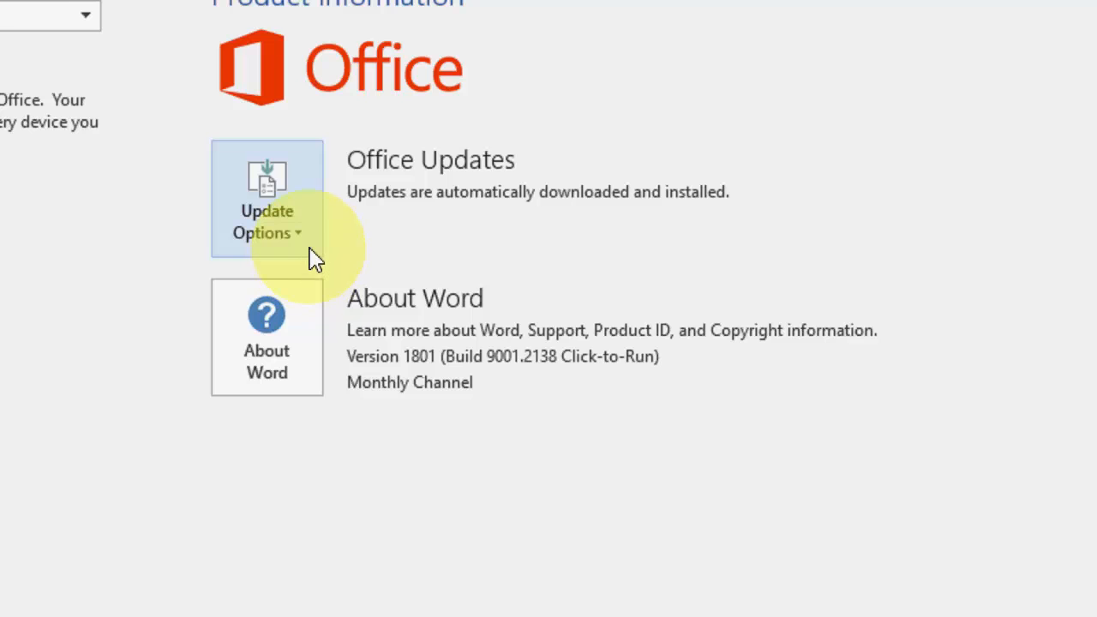
{"action": "left_click", "coordinate": [267, 221]}
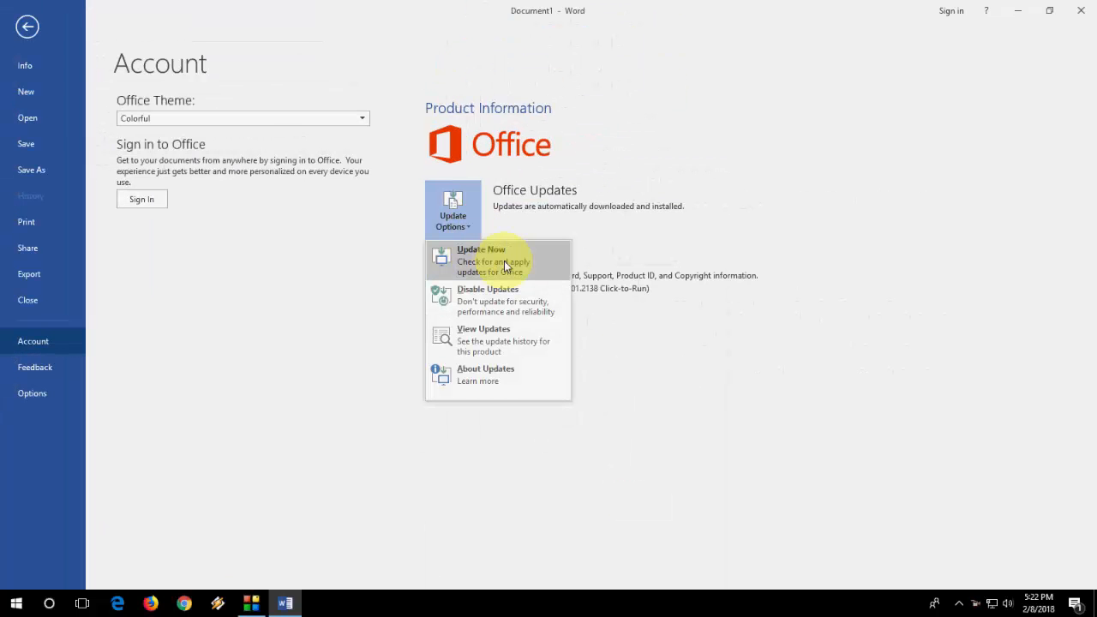
Choose Update Now to start the Office update check.
{"action": "left_click", "coordinate": [453, 210]}
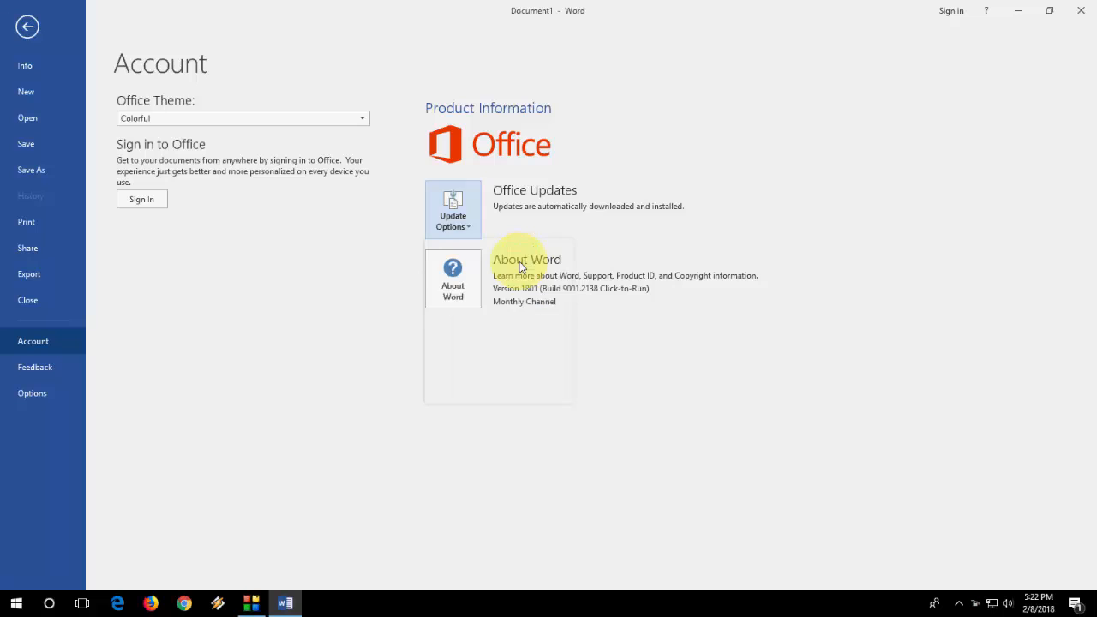
{"action": "left_click", "coordinate": [453, 209]}
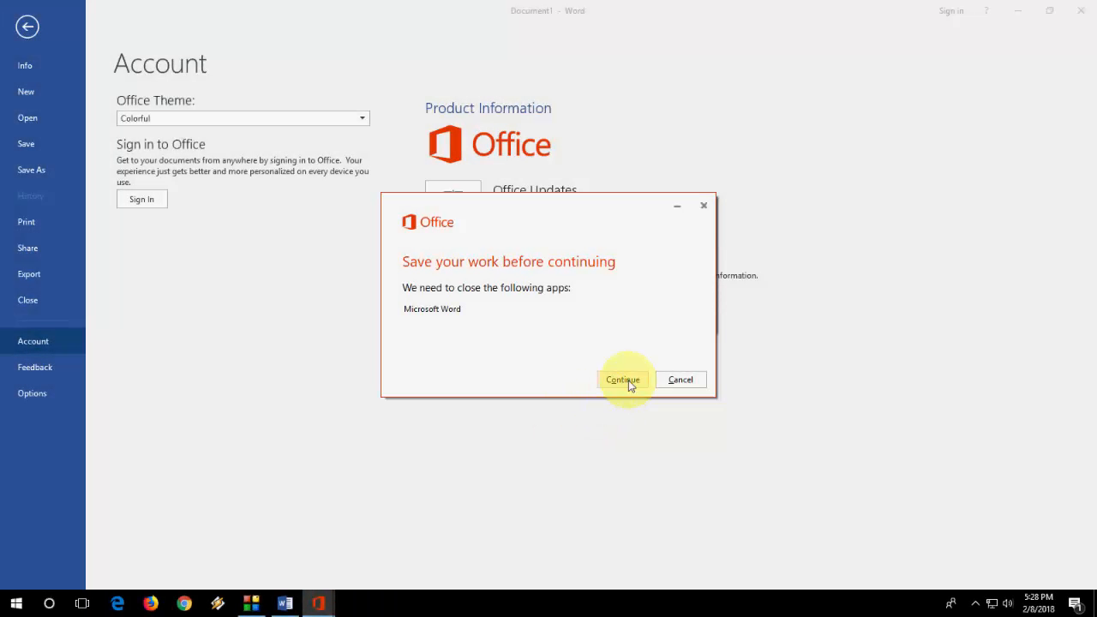
{"action": "left_click", "coordinate": [623, 380]}
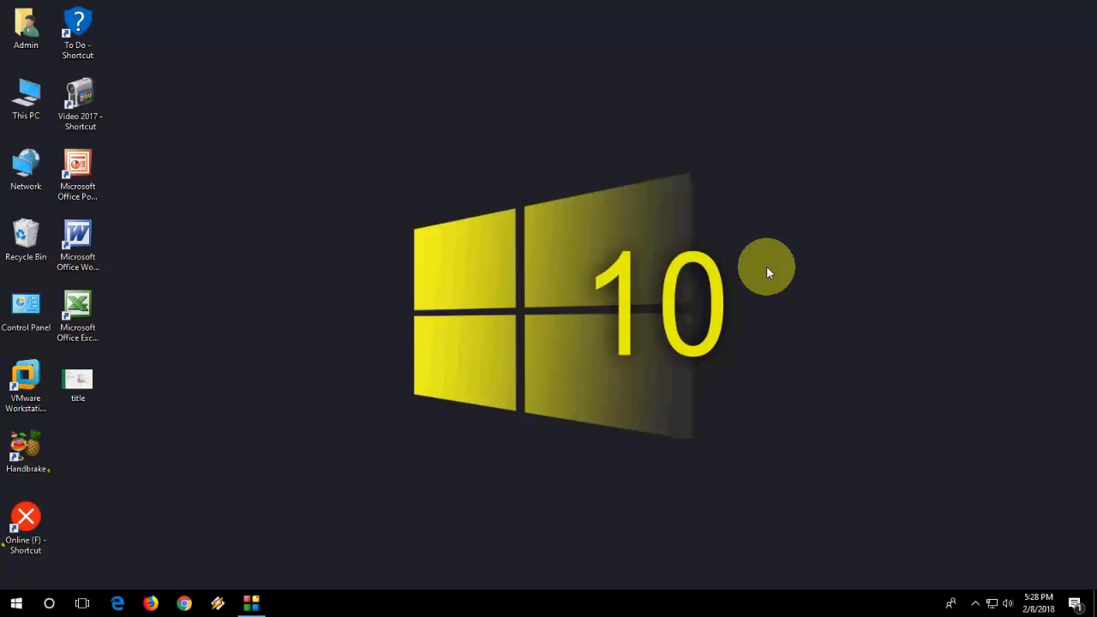
{"action": "mouse_move", "coordinate": [793, 224]}
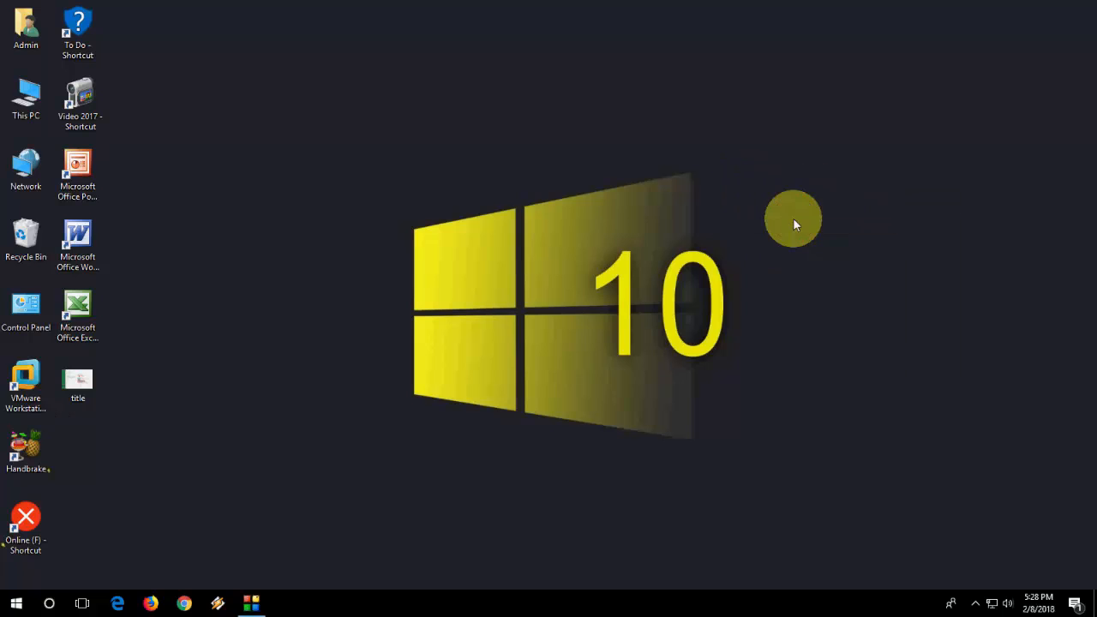
{"action": "mouse_move", "coordinate": [452, 146]}
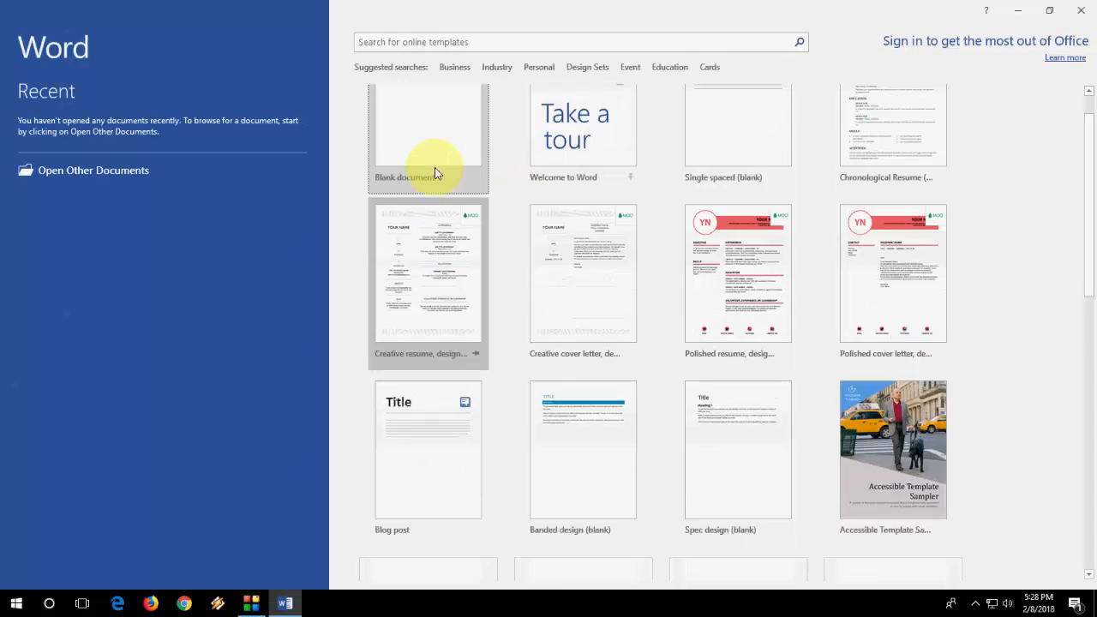
Check the Account page, now showing version build 9001.2144.
{"action": "scroll", "scroll_direction": "down", "scroll_amount": 3}
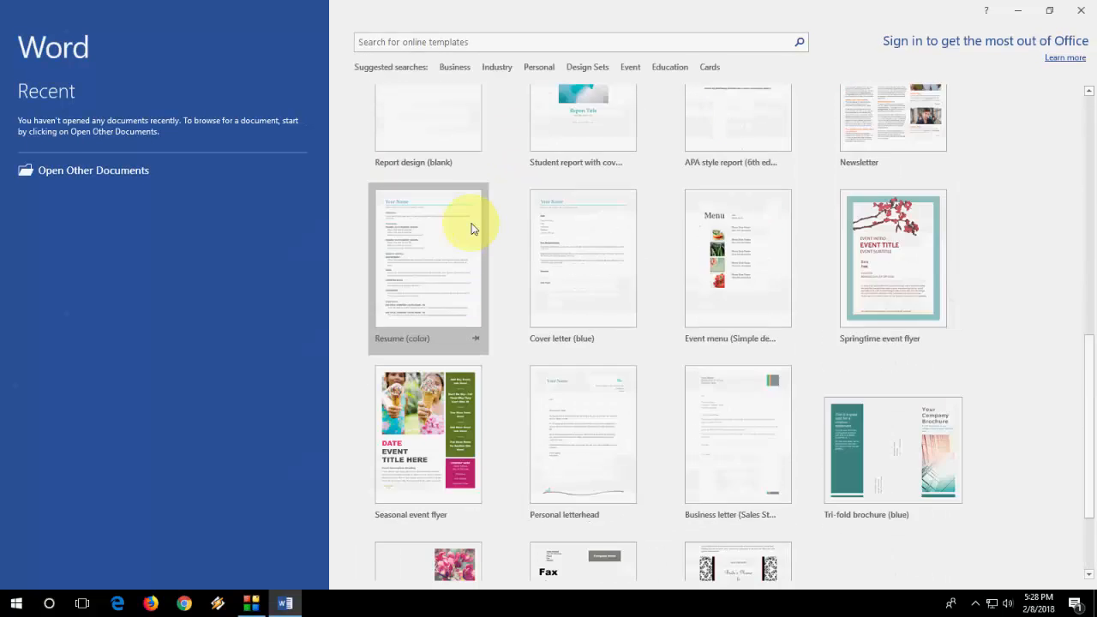
{"action": "left_click", "coordinate": [427, 257]}
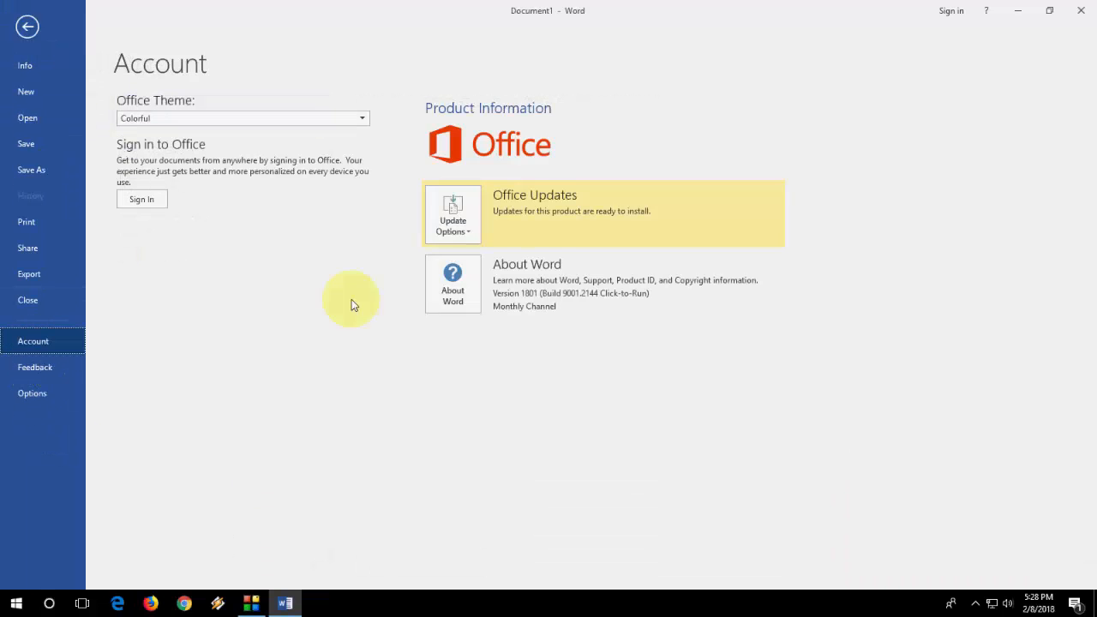
{"action": "left_click", "coordinate": [452, 226]}
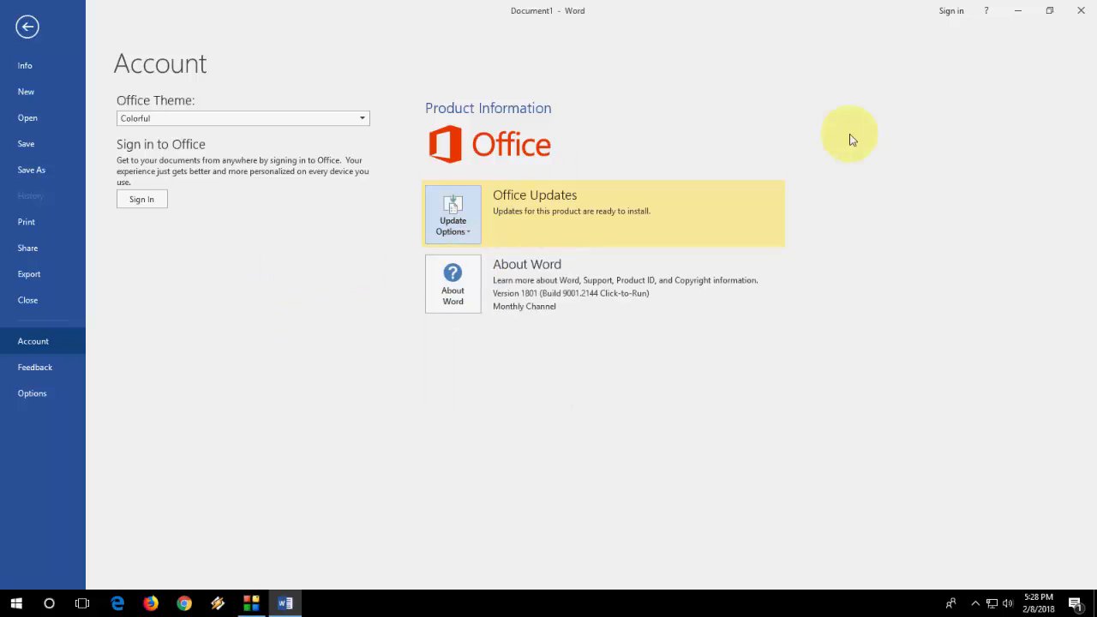
{"action": "mouse_move", "coordinate": [638, 251]}
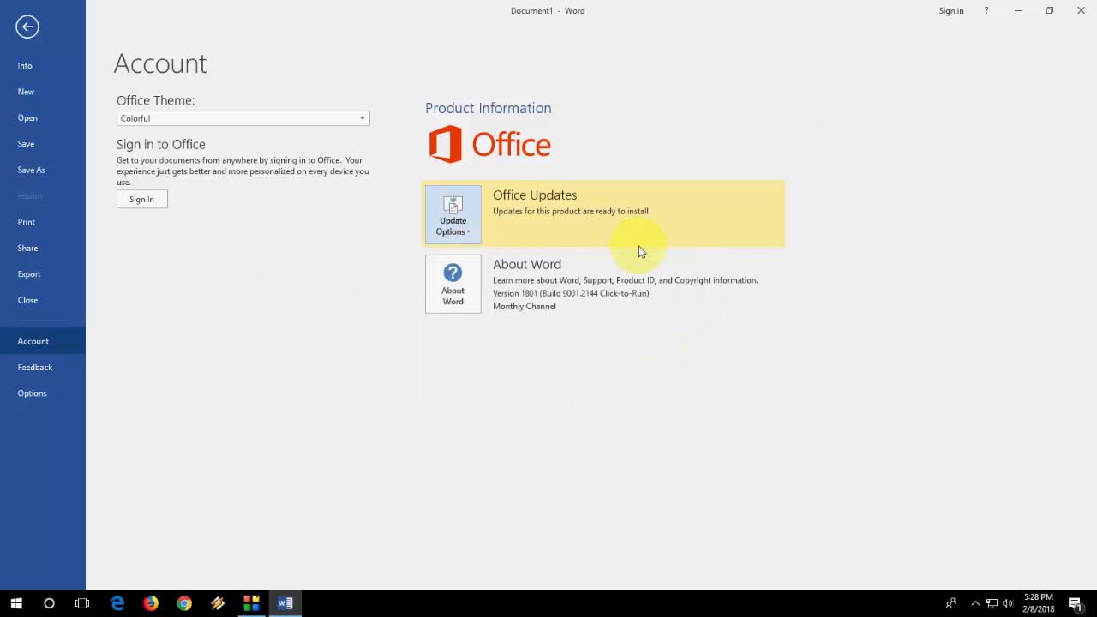
{"action": "left_click", "coordinate": [28, 27]}
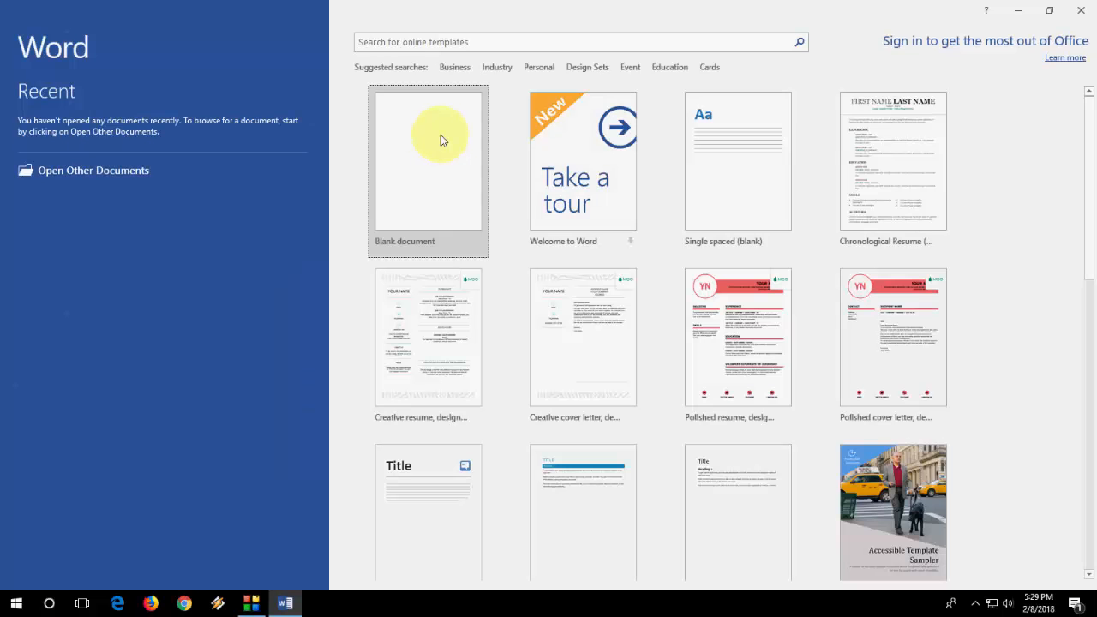
{"action": "scroll", "scroll_direction": "down", "scroll_amount": 3}
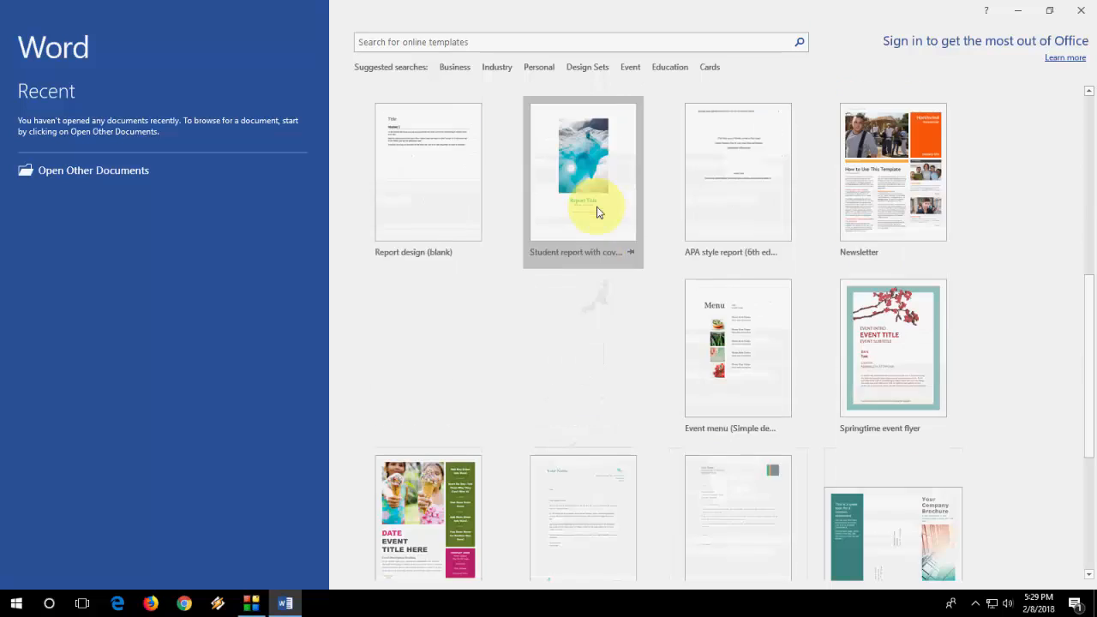
{"action": "scroll", "scroll_direction": "down", "scroll_amount": 3}
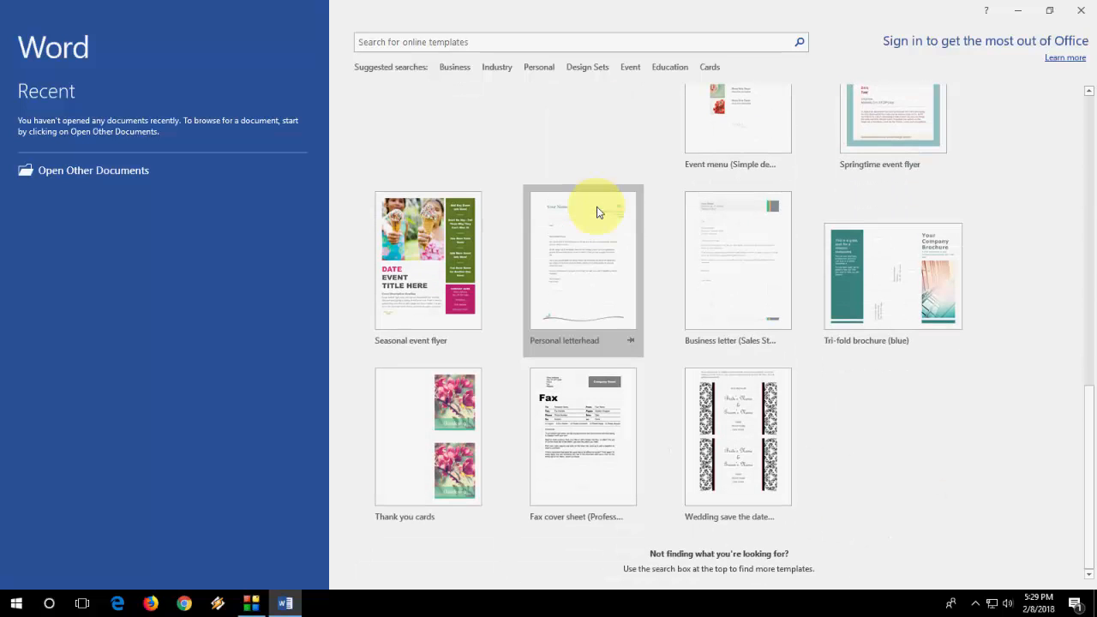